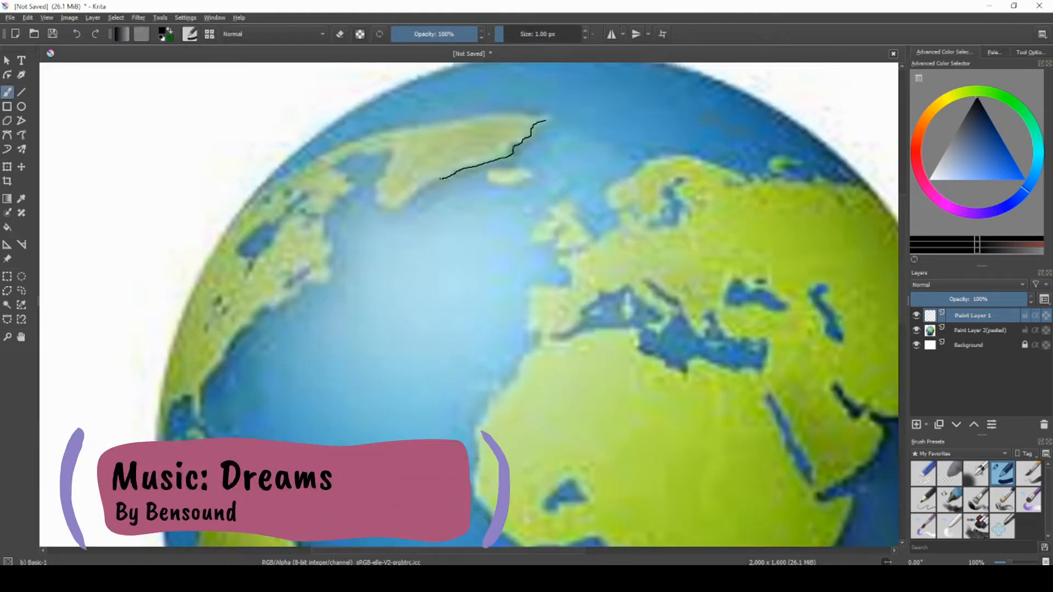
- Trace black outlines around Greenland, Iceland, Britain, Ireland and western Europe's coasts
drag(440, 177, 285, 309)
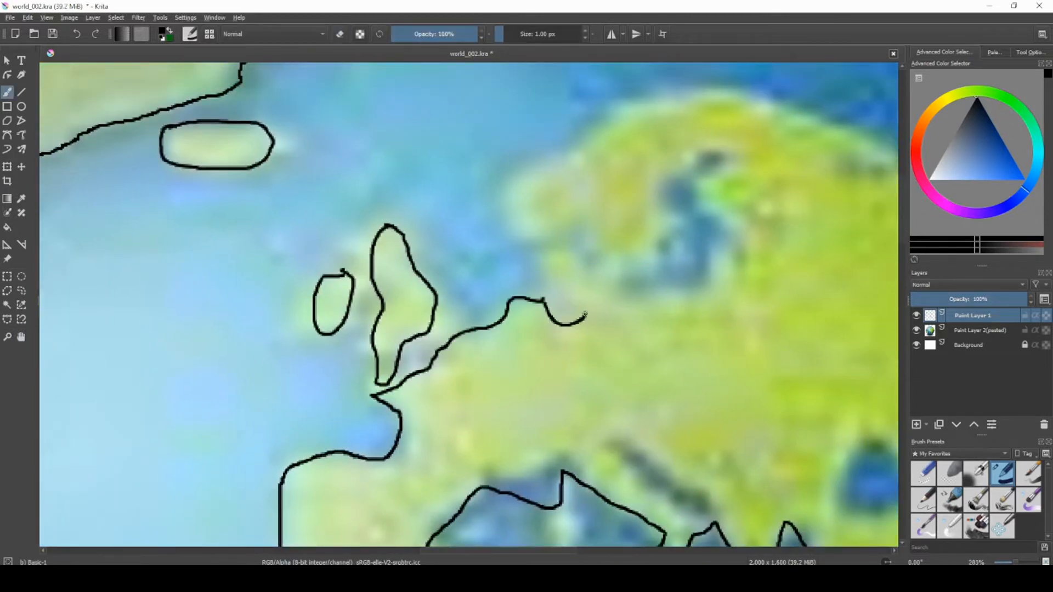
- Outline Africa, Arabia and South America, then add empty Paint Layer 2 on top
drag(584, 316, 702, 191)
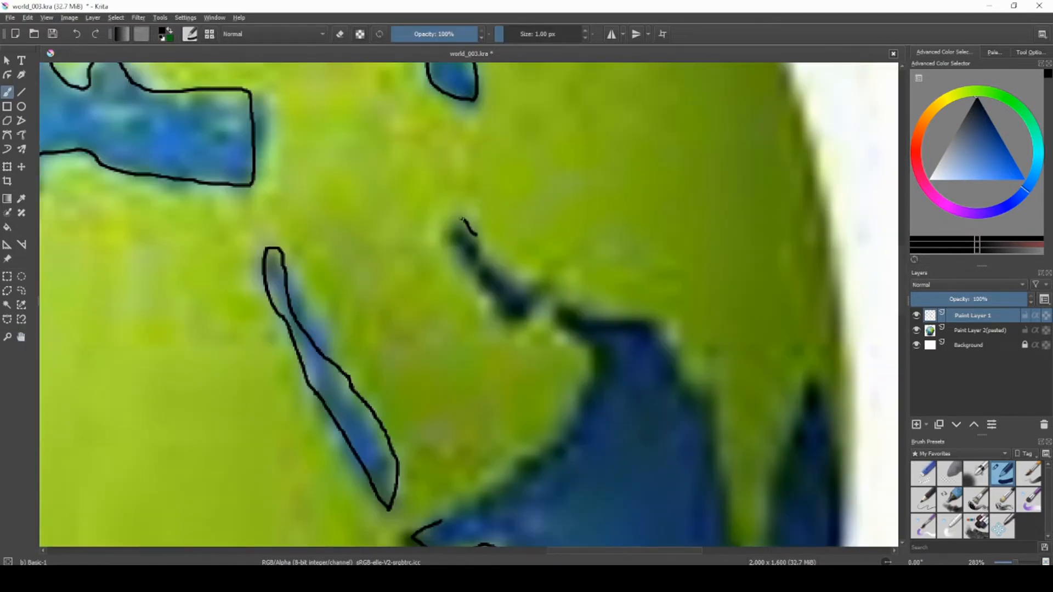
drag(470, 225, 726, 525)
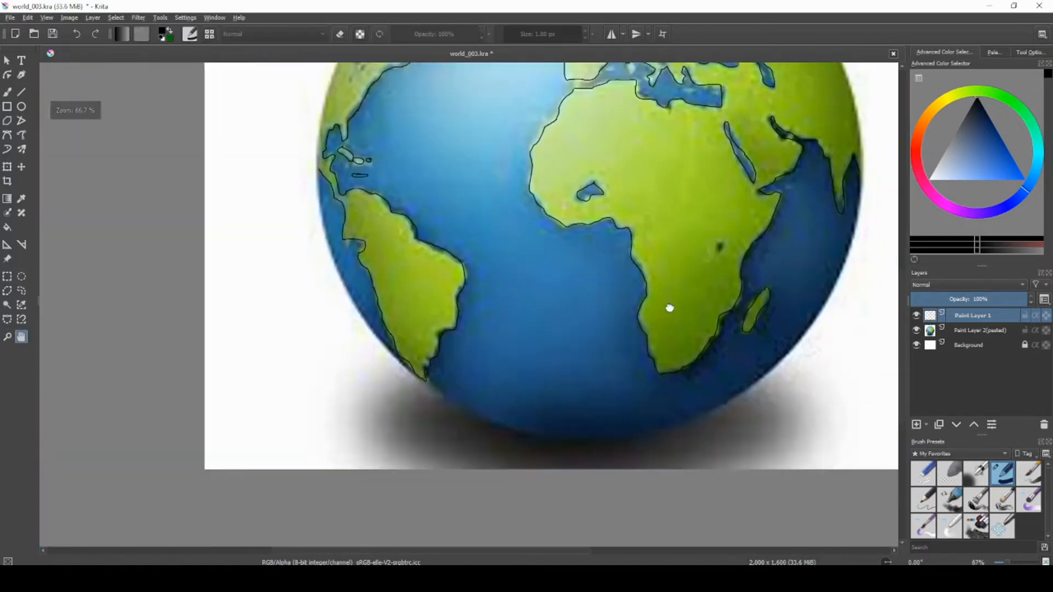
right_click(978, 330)
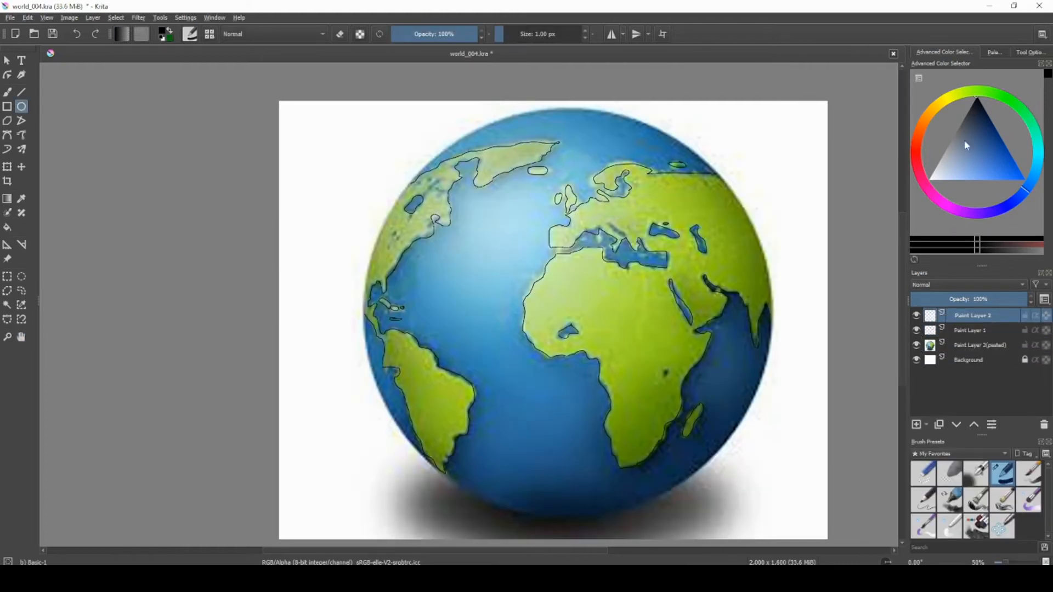
- Draw a circle around the globe with the Ellipse tool and hide the pasted photo layer
click(7, 167)
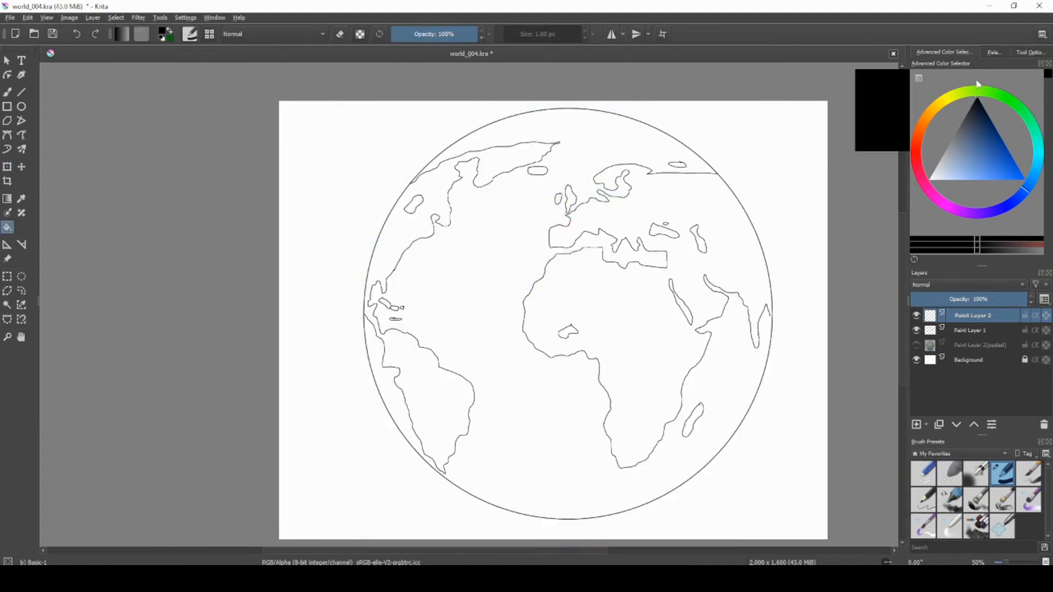
click(970, 330)
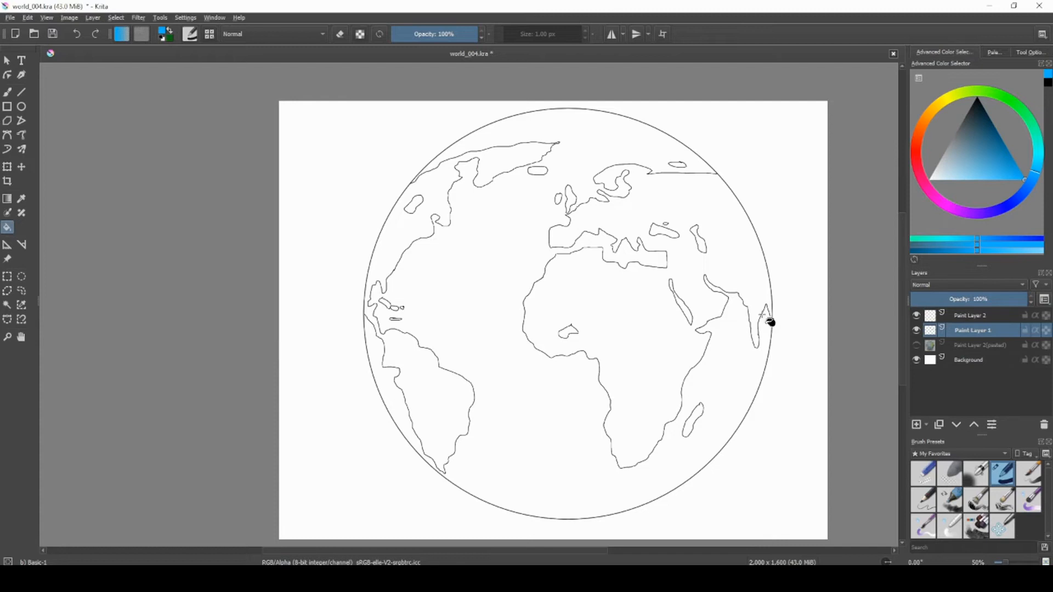